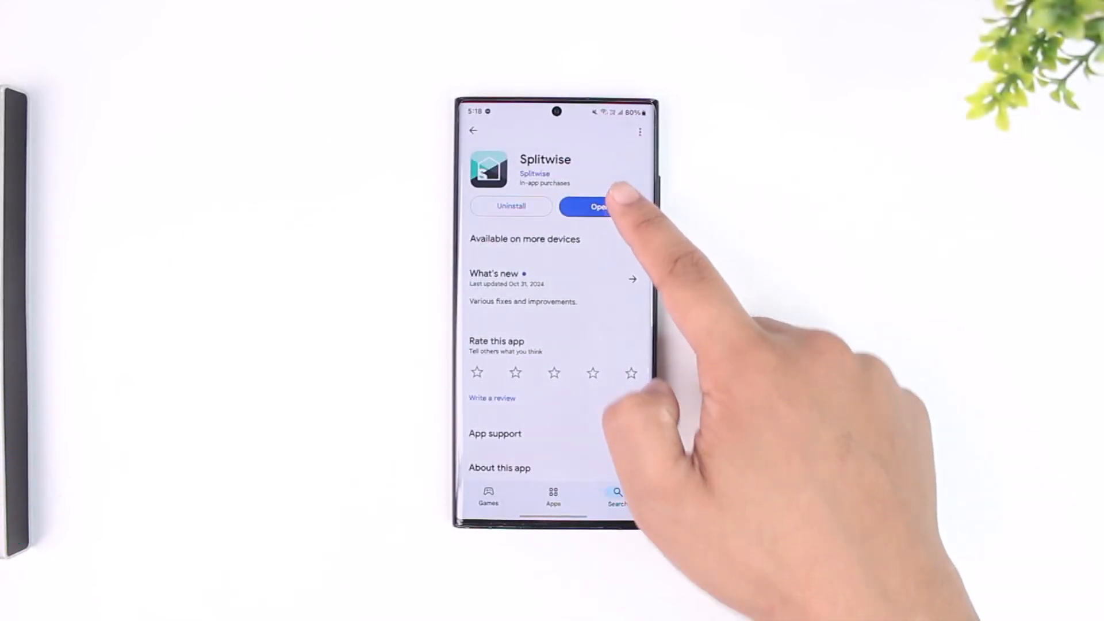
Step: Launch Splitwise and show the Groups list containing the Demo group
left_click(594, 206)
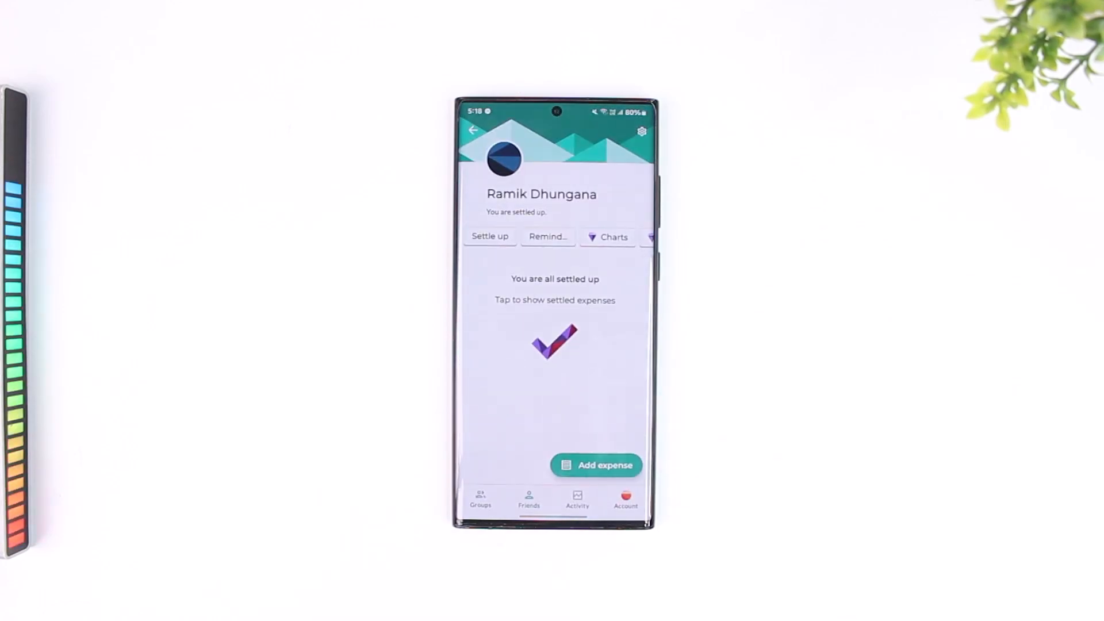
left_click(474, 131)
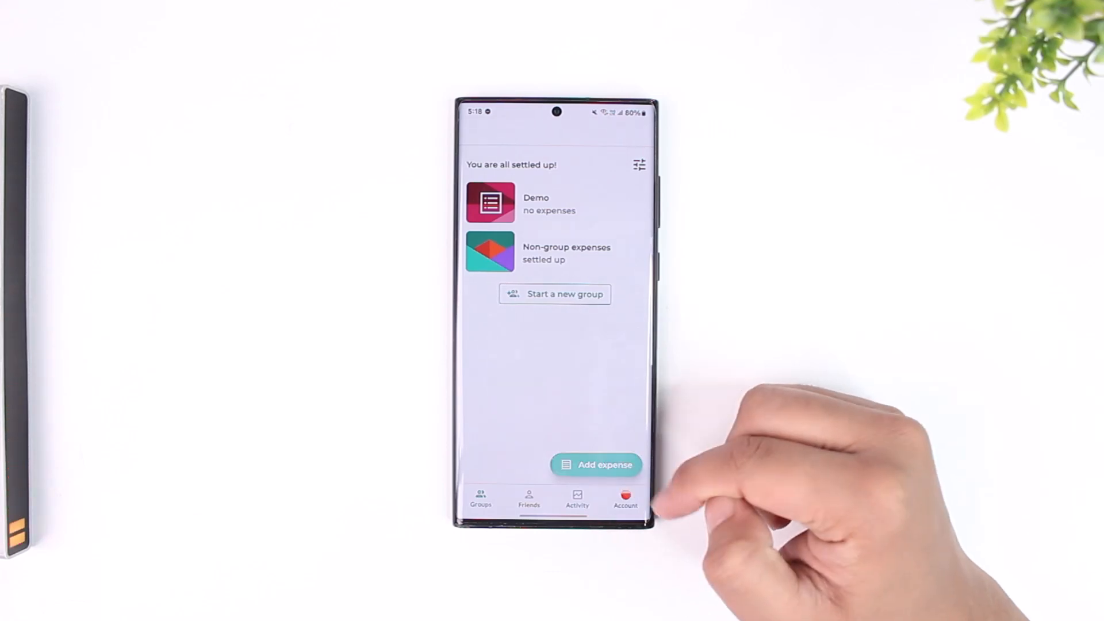
Step: Create a new Demo expense described as Transport with amount 200, paid by you
left_click(595, 465)
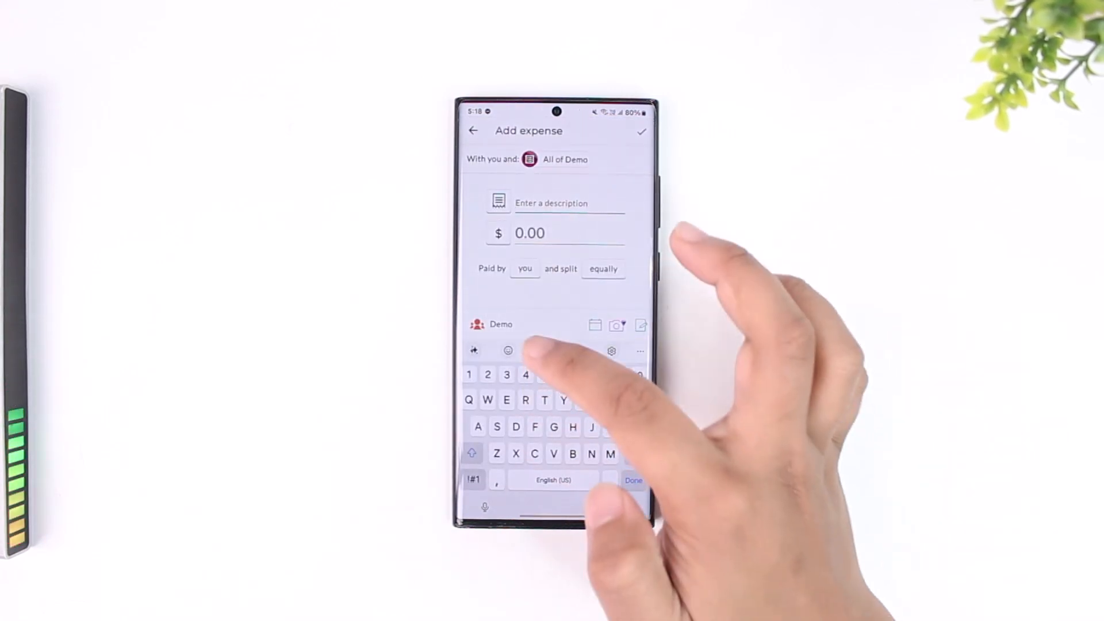
type("2")
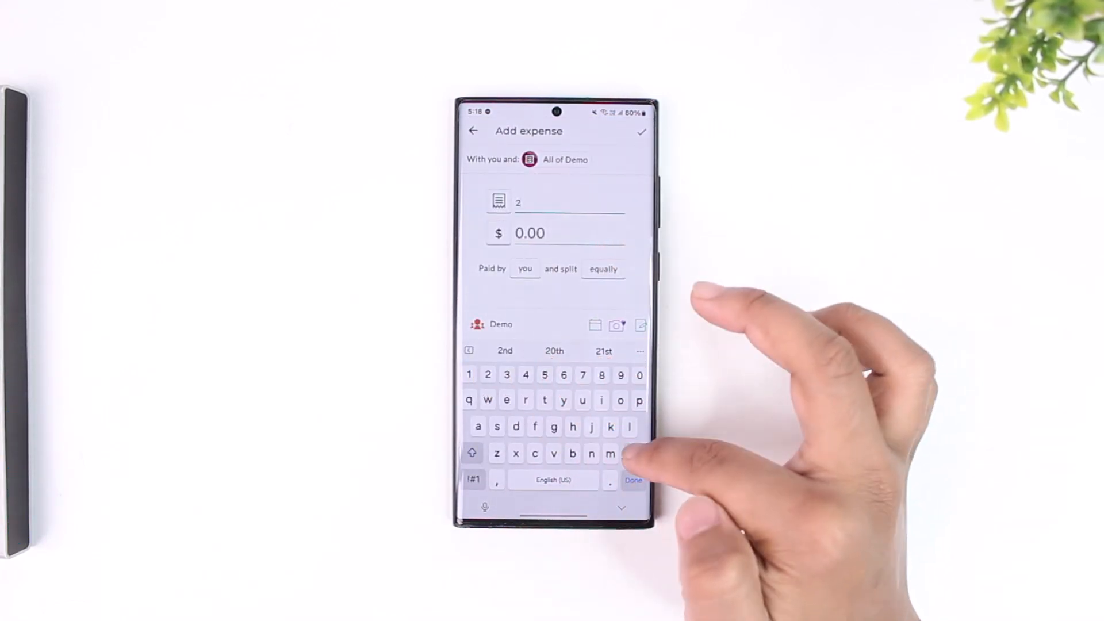
type("000")
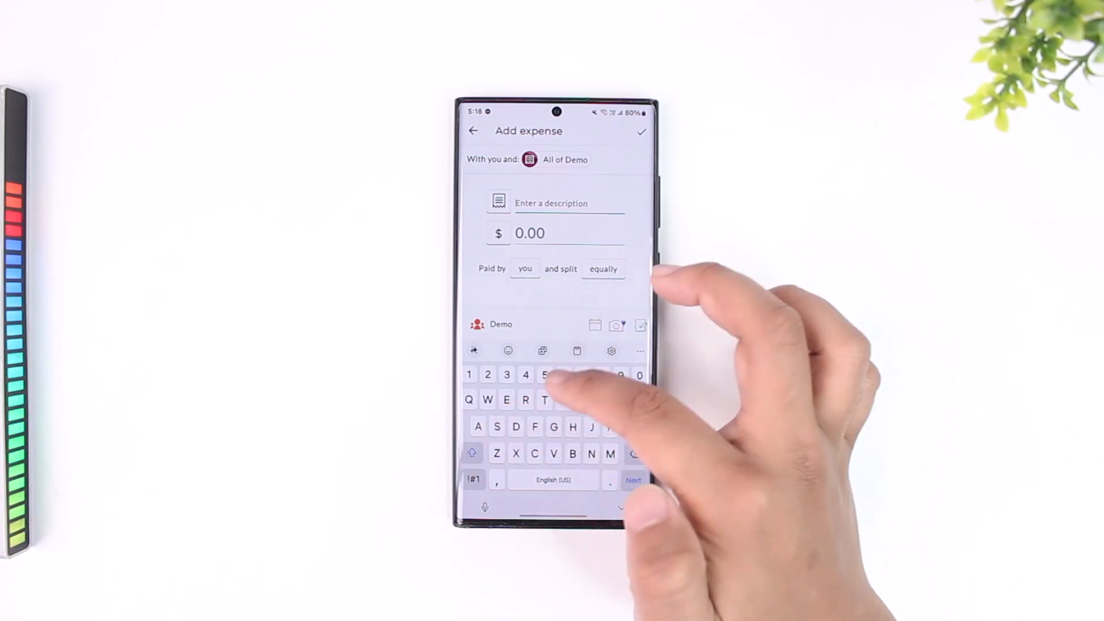
type("Trans")
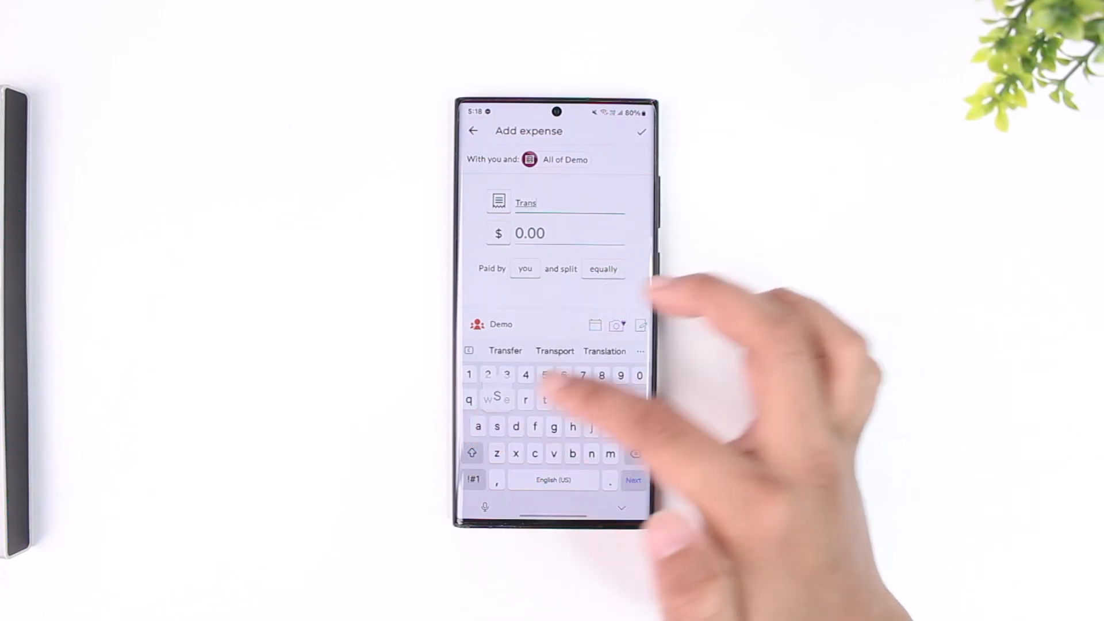
left_click(554, 350)
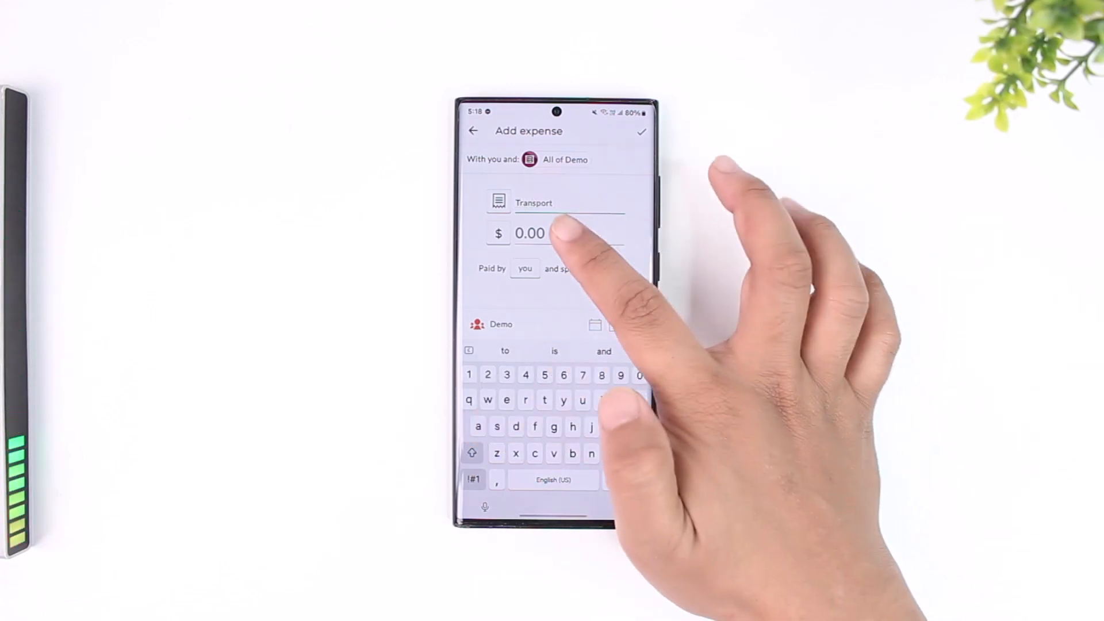
type("200")
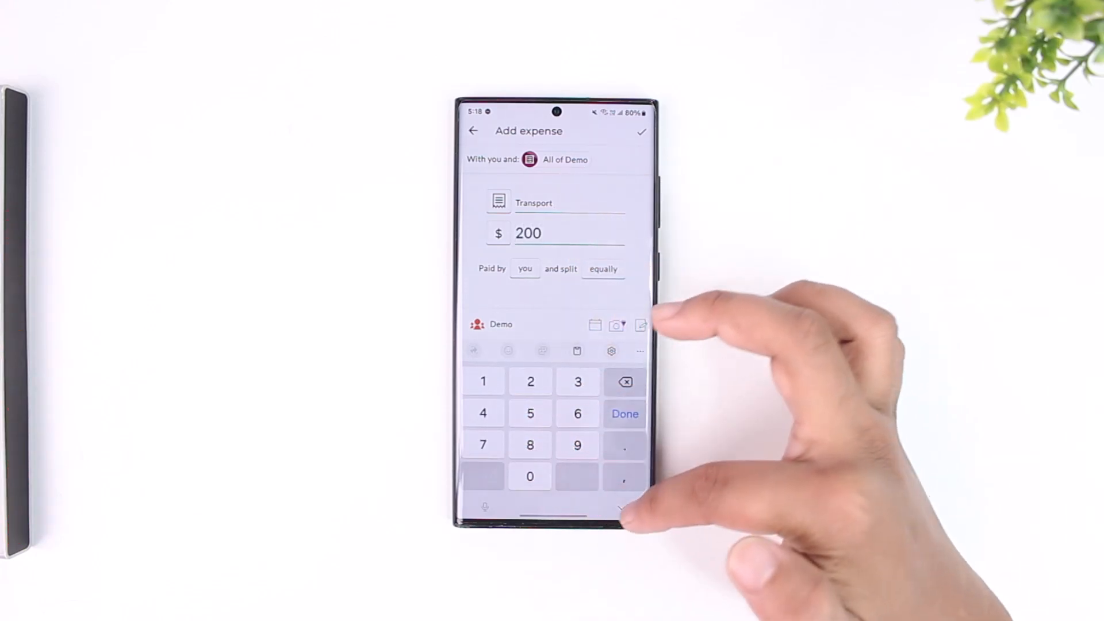
left_click(624, 412)
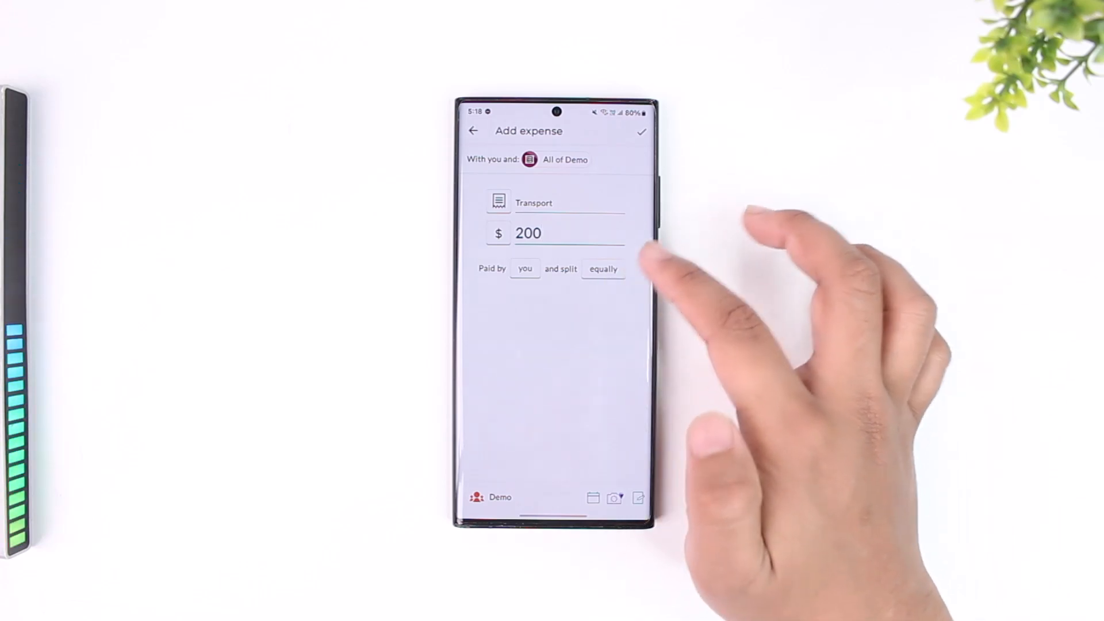
Step: Keep the split as 'equally' and save the Transport expense to the Demo group
left_click(603, 269)
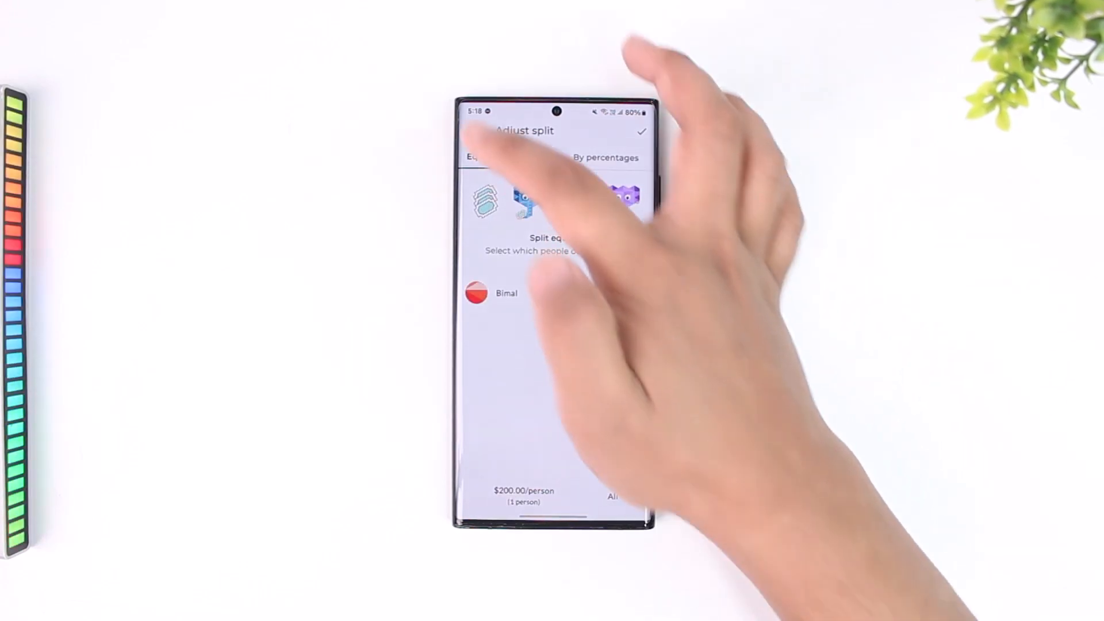
left_click(640, 131)
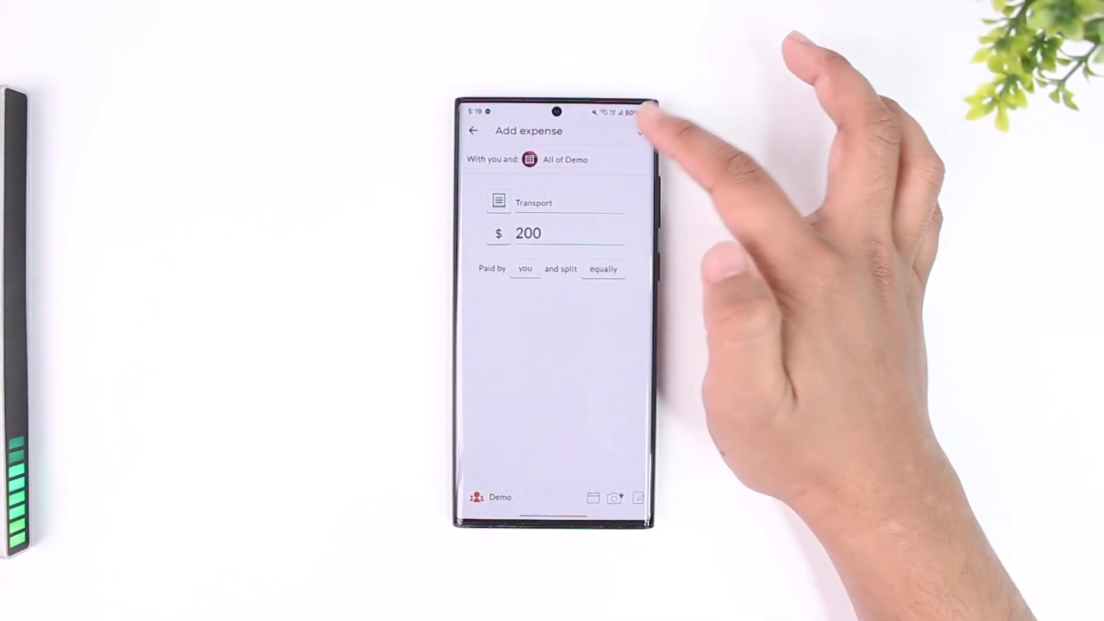
left_click(639, 131)
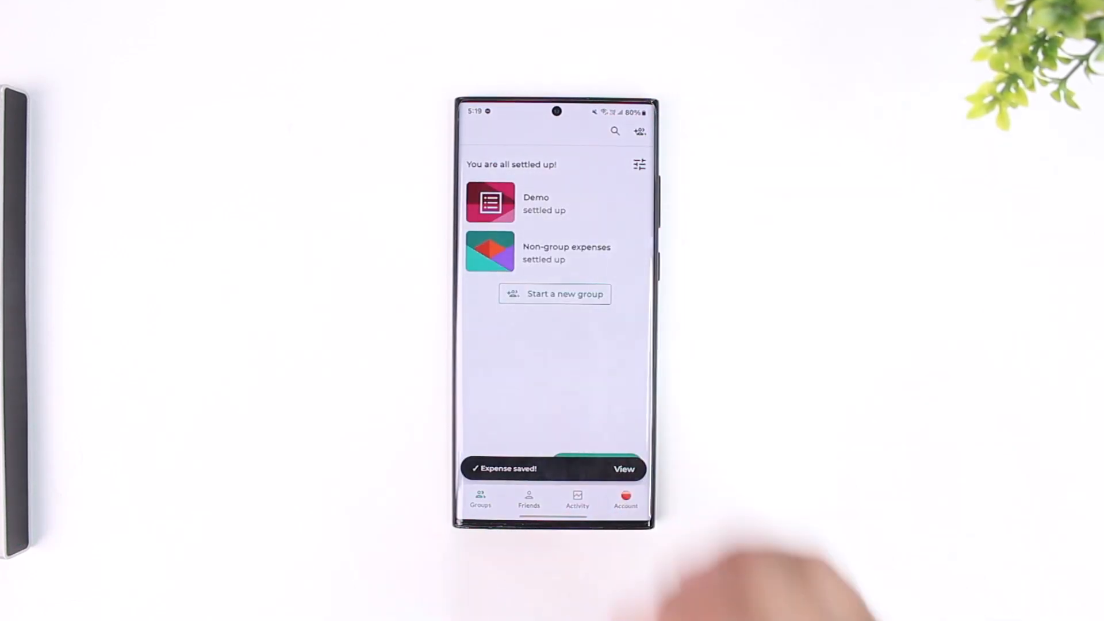